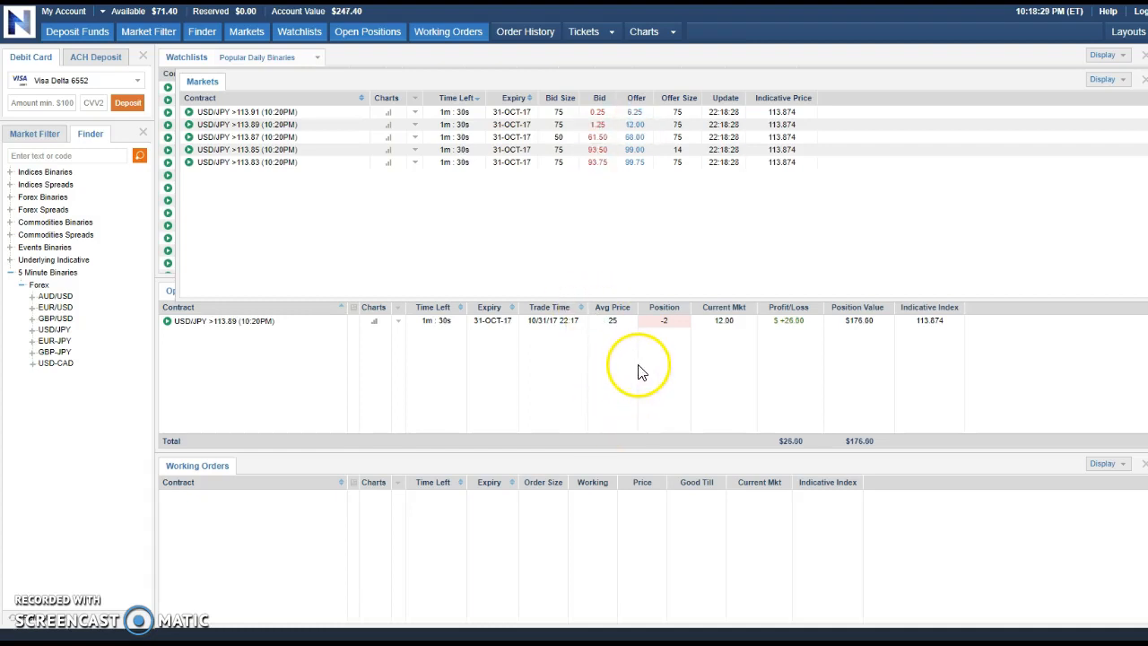
{"action": "mouse_move", "coordinate": [623, 357]}
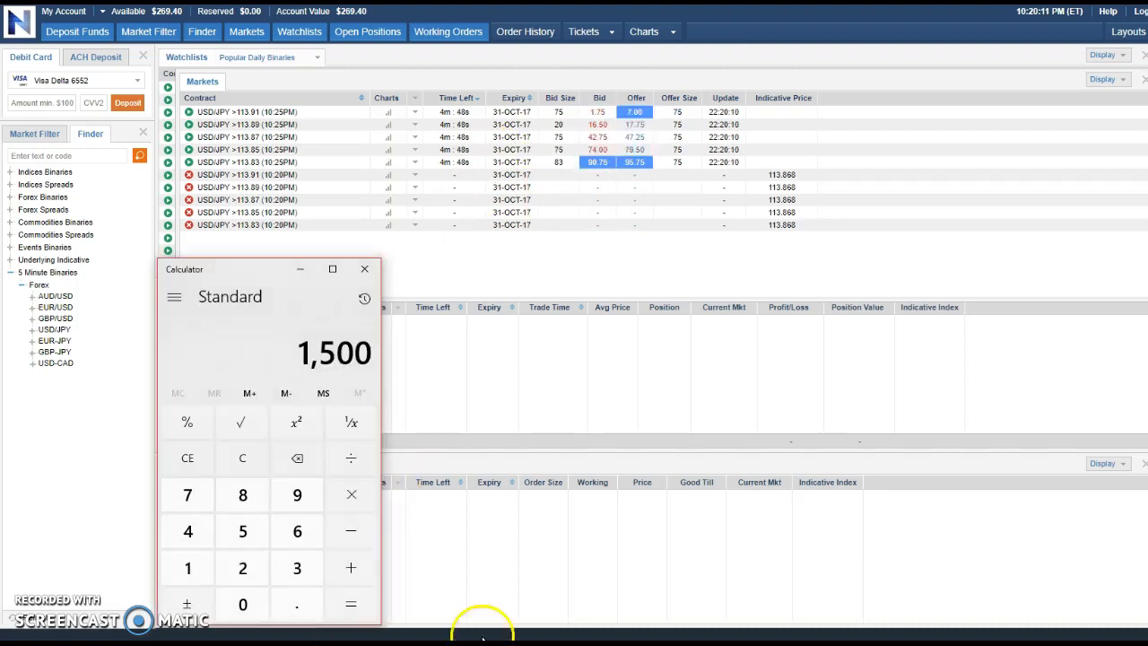
- Clear the Calculator's 1,500 entry so the display reads 0
{"action": "left_click", "coordinate": [241, 458]}
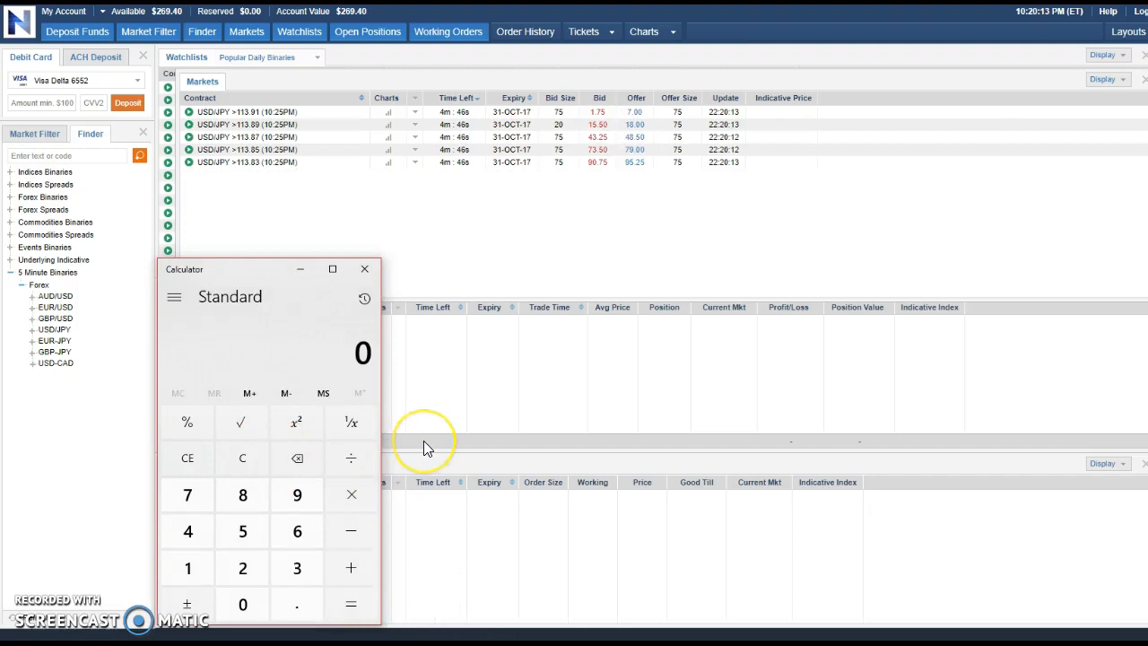